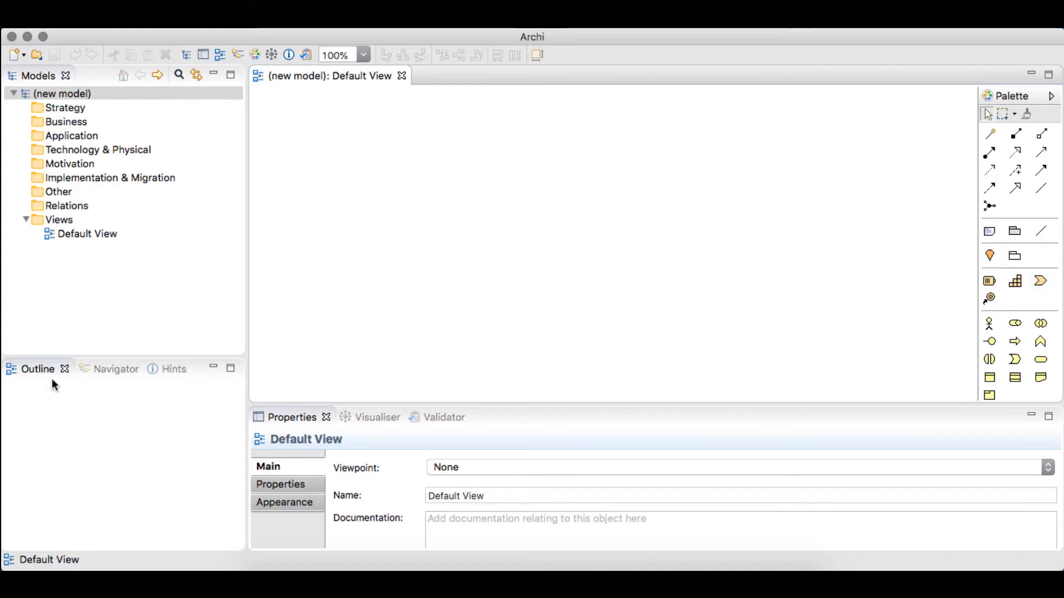
Close the Outline and Validator views and dock the Navigator right of the diagram
click(116, 368)
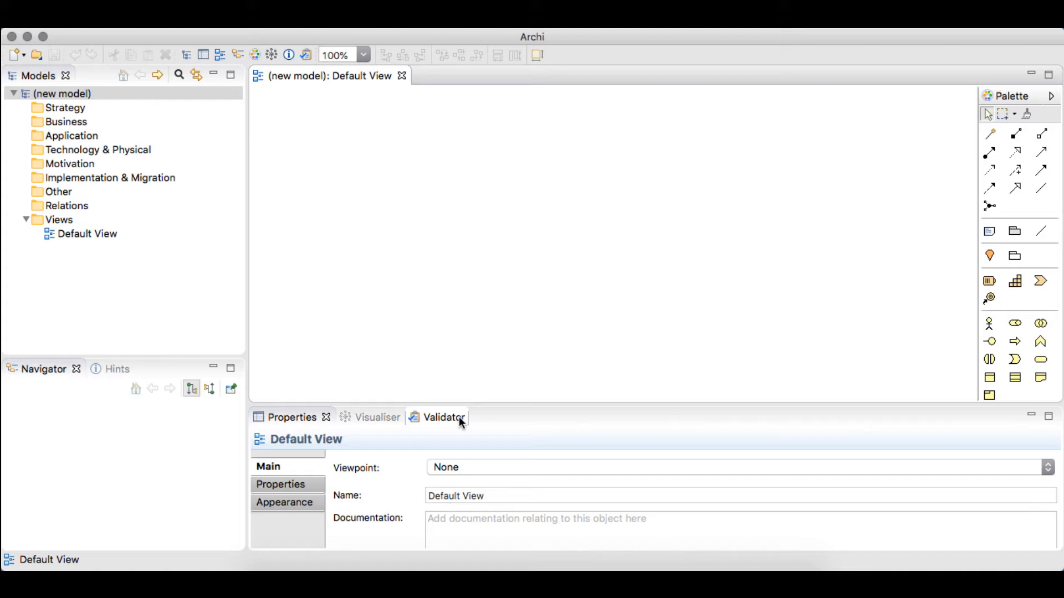
click(443, 418)
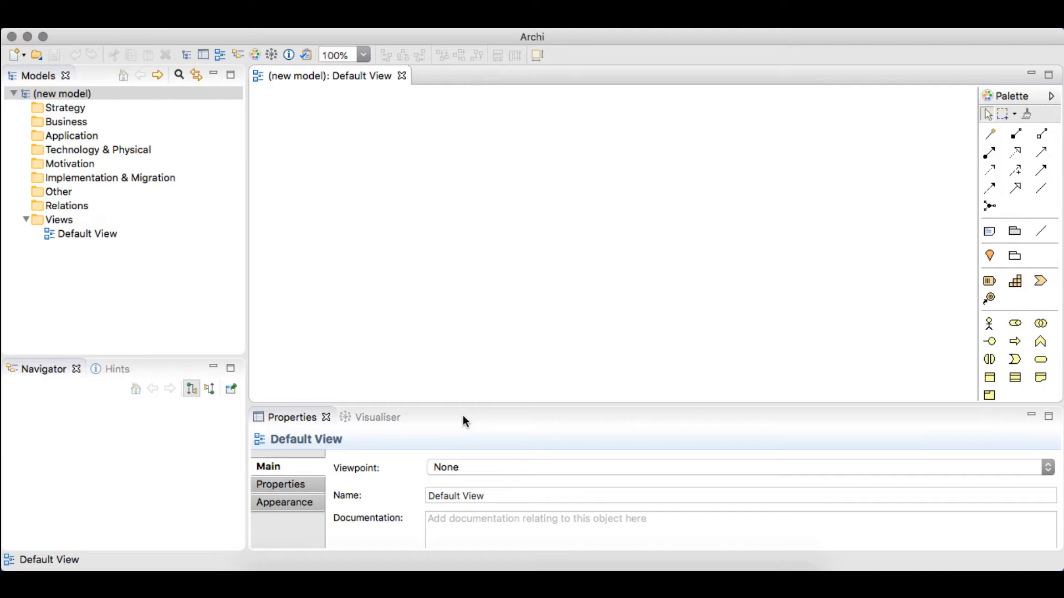
drag(306, 392, 358, 338)
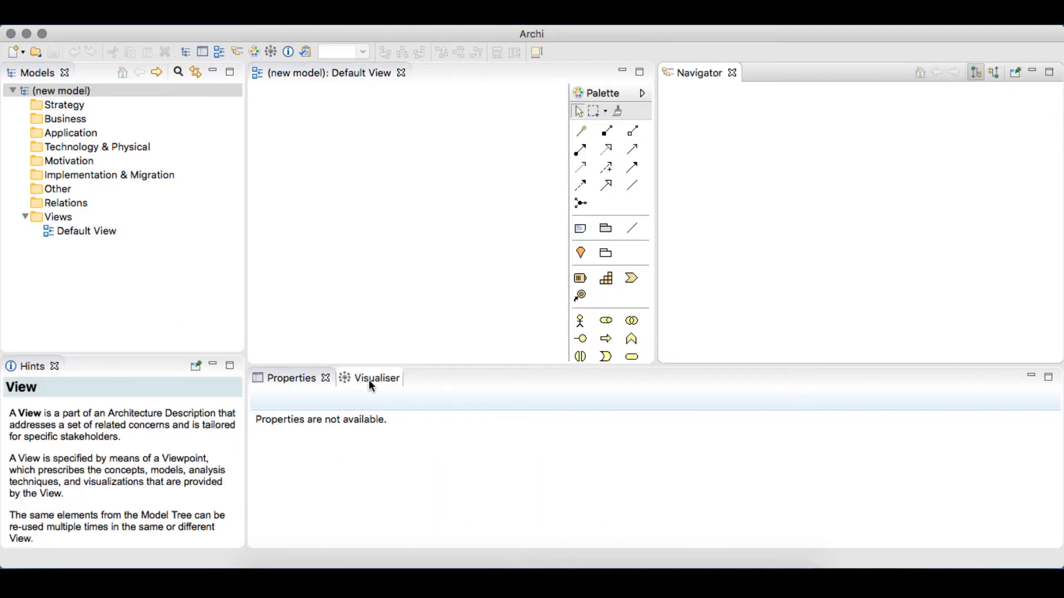
Dock the Visualiser in its own pane below the Navigator and select the new model
click(361, 378)
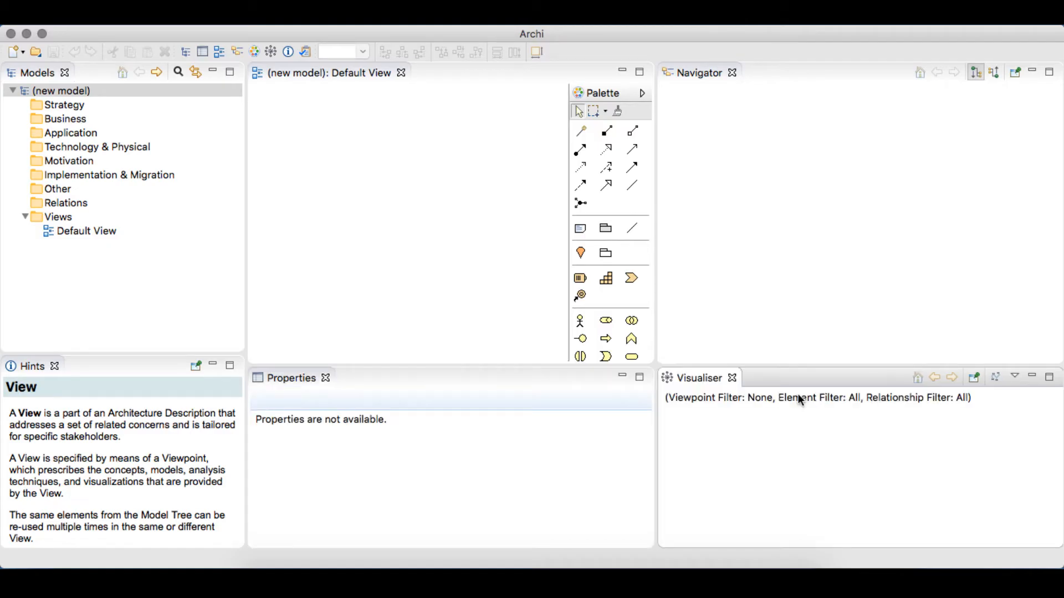
mouse_move(84, 74)
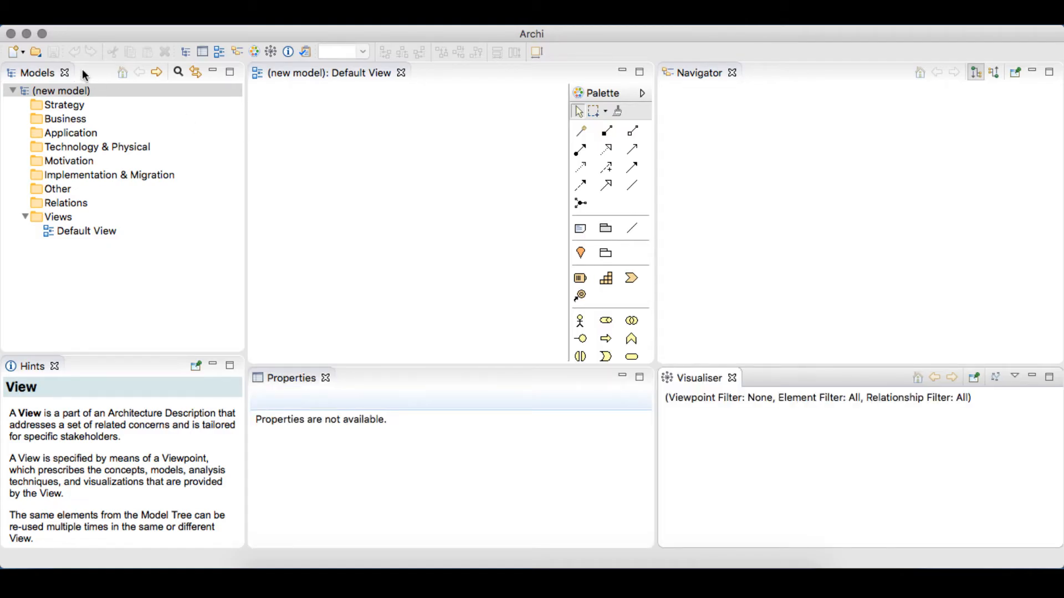
click(64, 90)
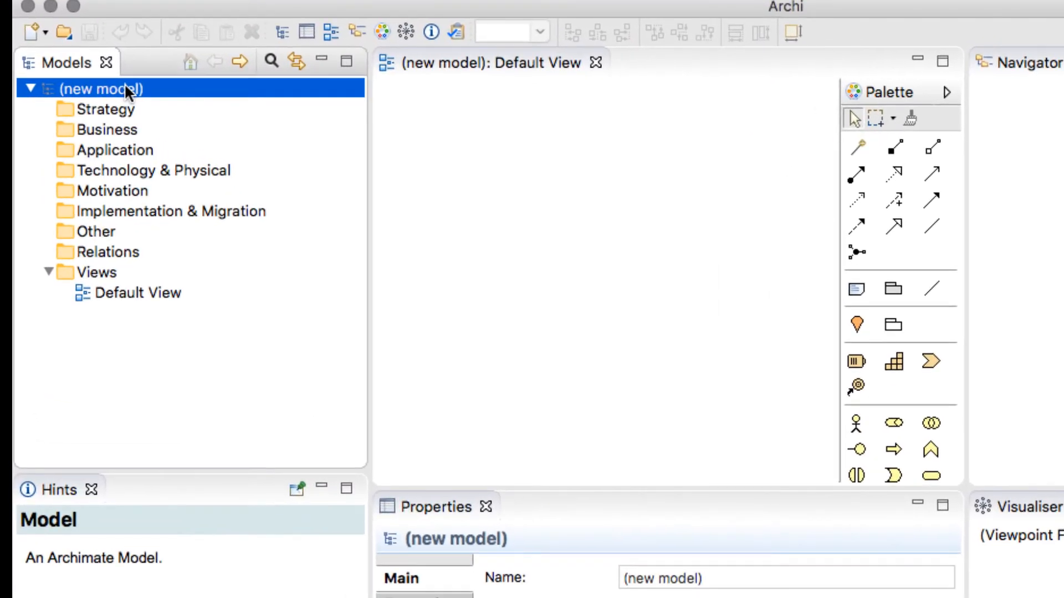
mouse_move(131, 71)
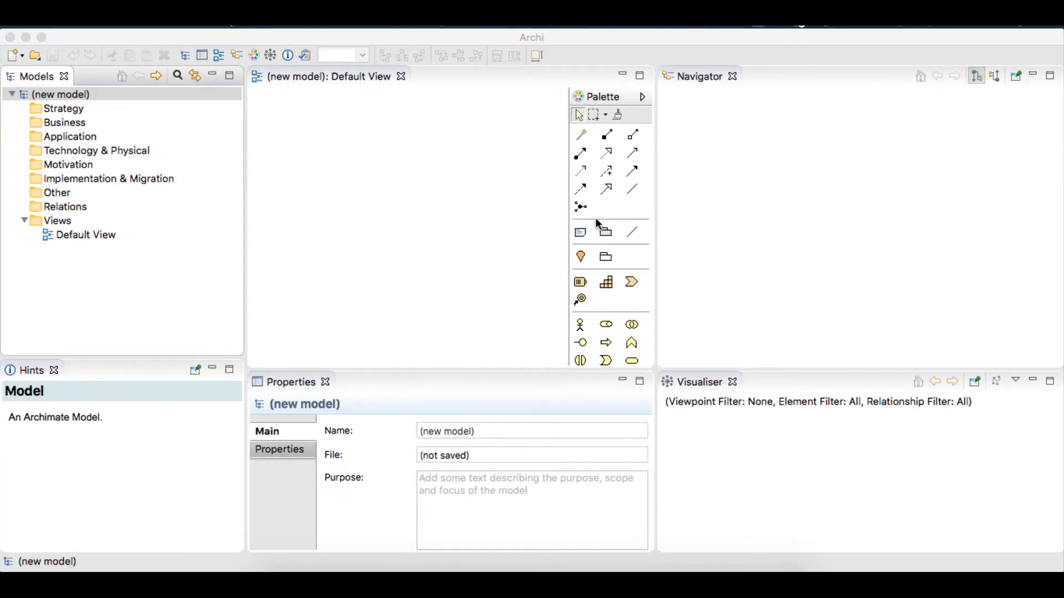
scroll(down, 3)
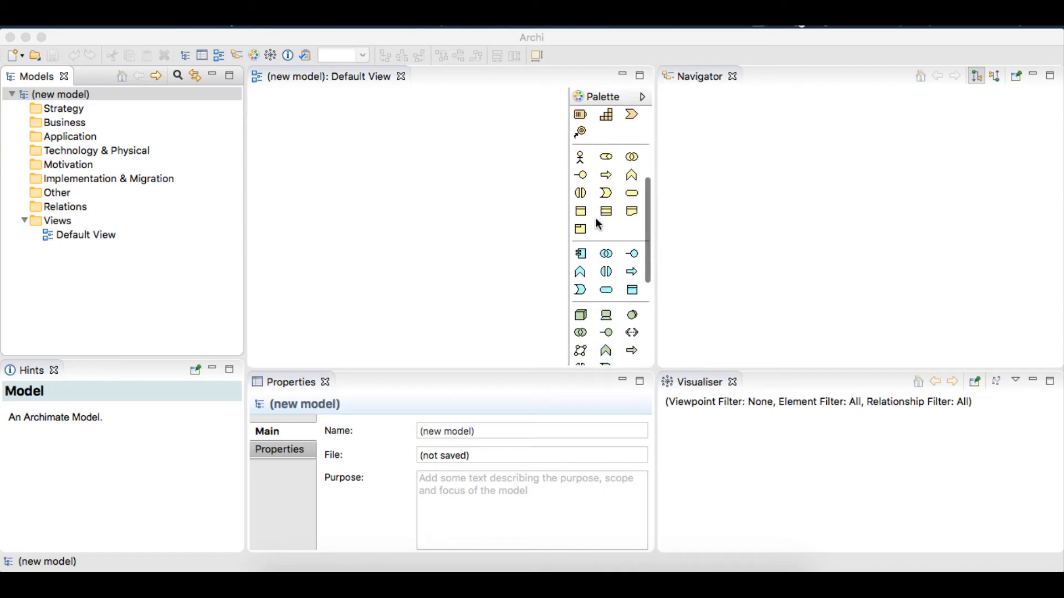
scroll(down, 3)
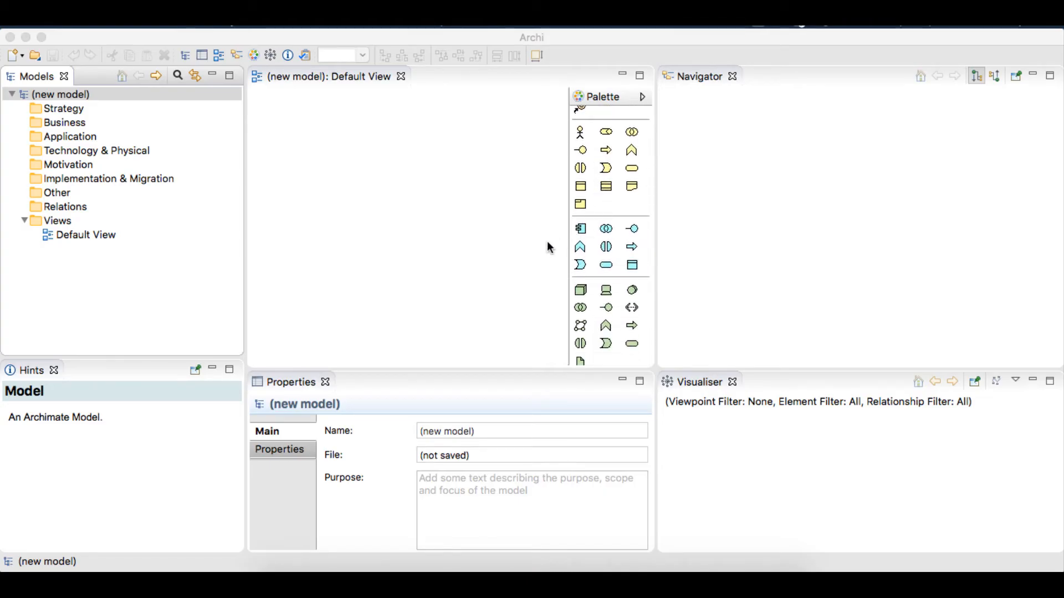
mouse_move(534, 257)
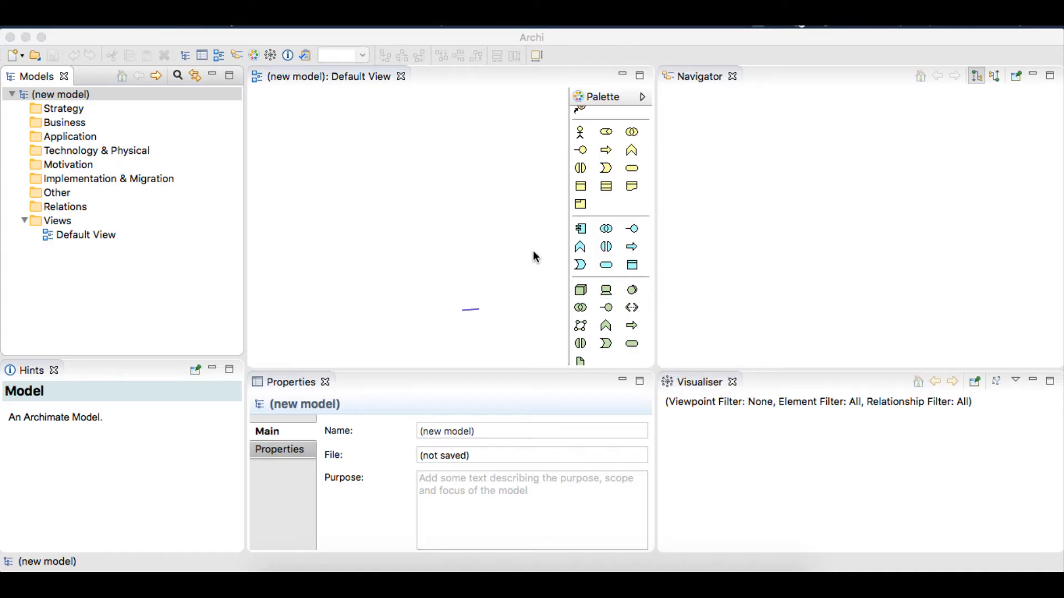
drag(464, 310, 536, 312)
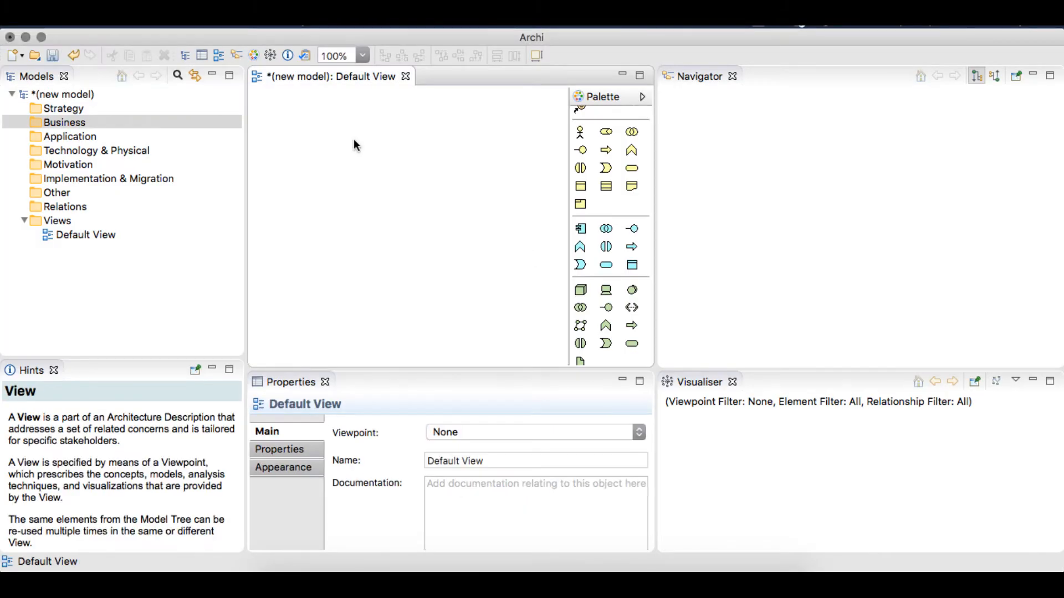
mouse_move(579, 132)
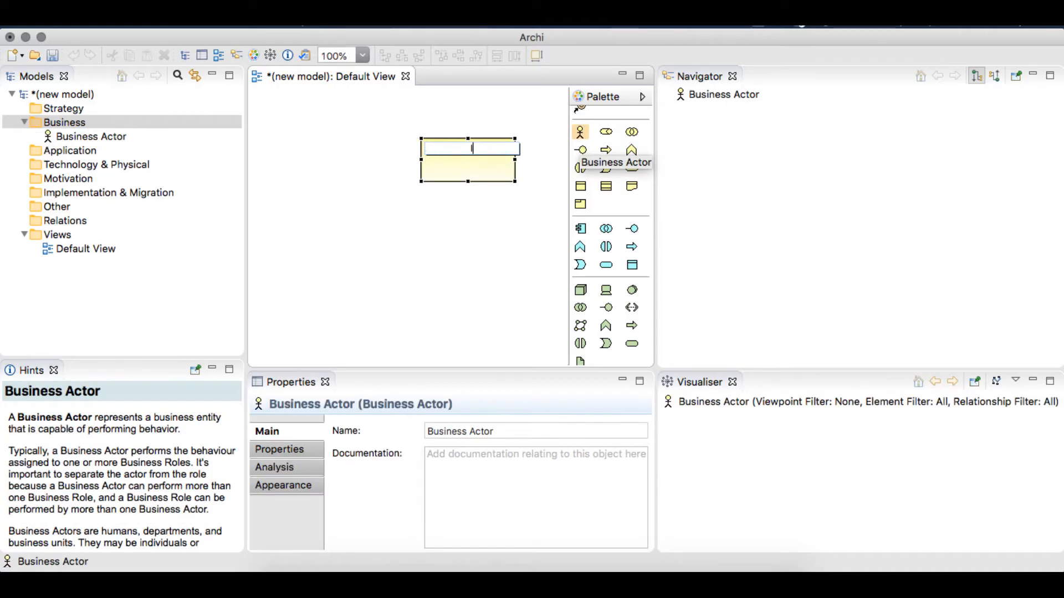
Name the business actor IT Service Desk and add an Incident Log application component below it
text(IT Service Desk)
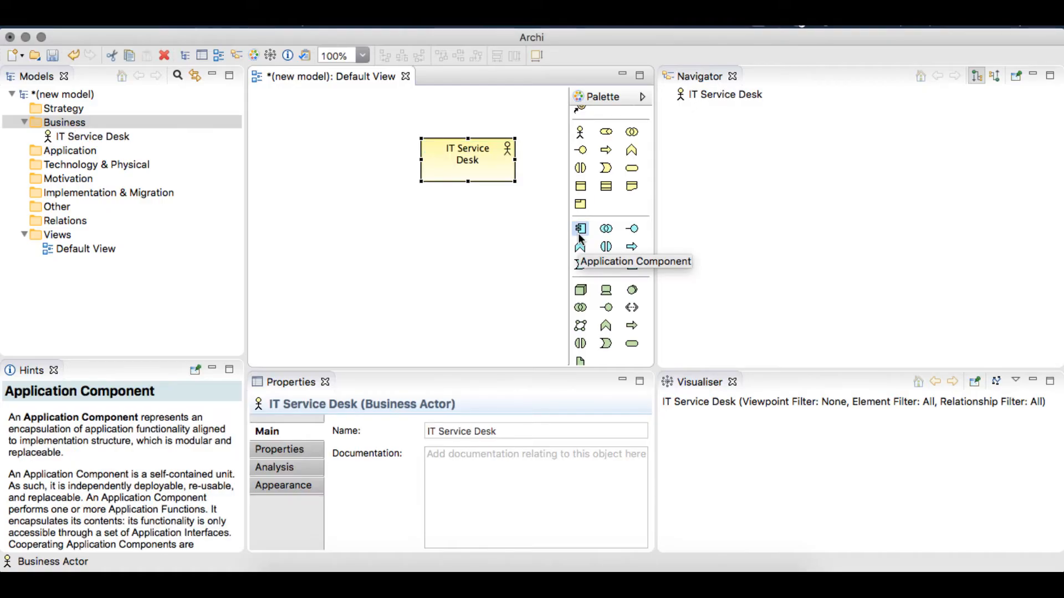
click(482, 218)
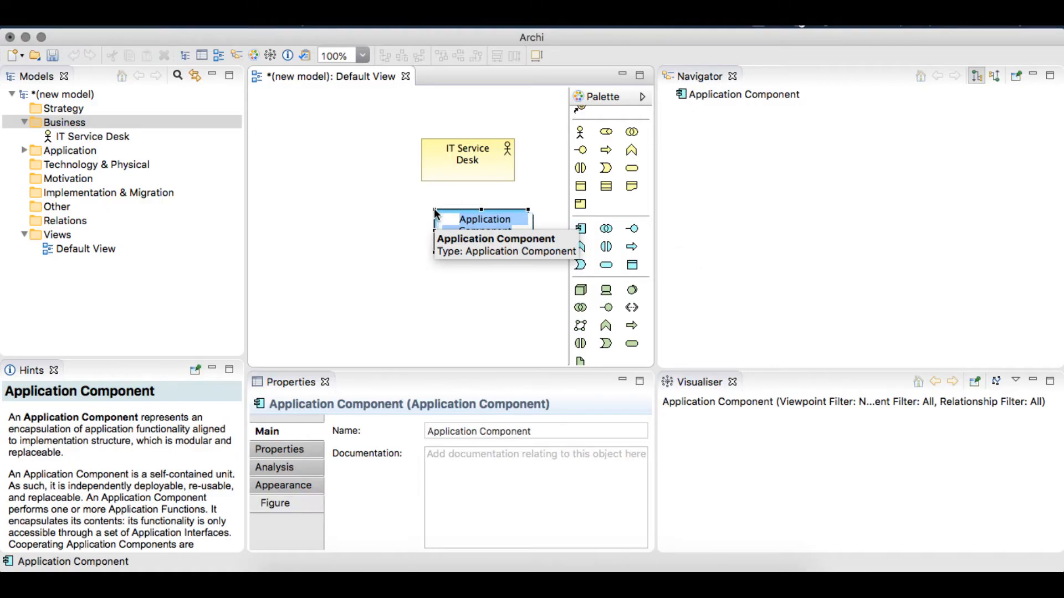
text(Incident Log)
text(Desktop)
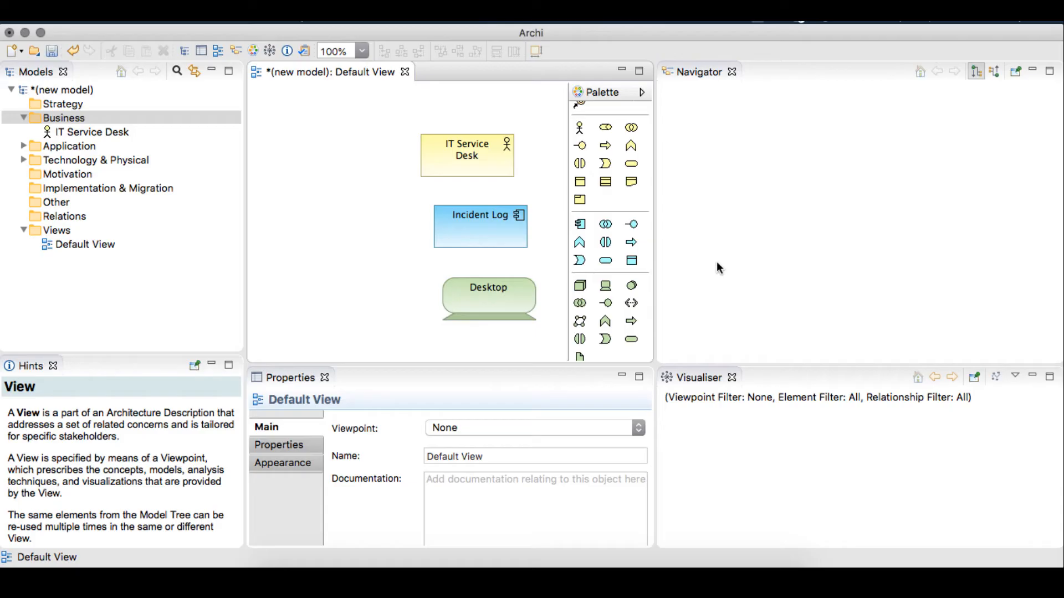
Select the three elements and align them on their left edges
click(467, 155)
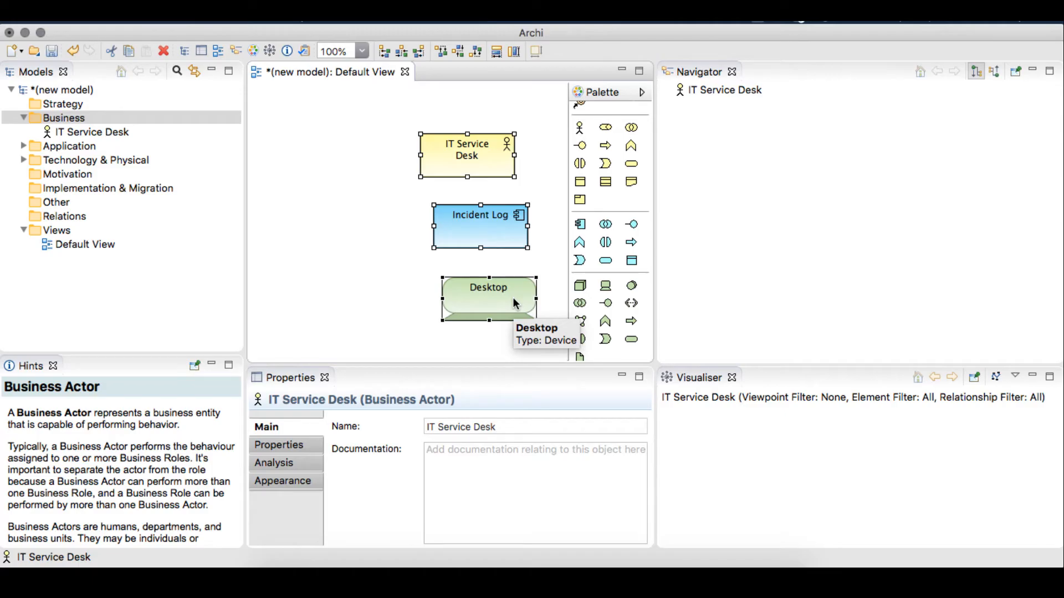
mouse_move(403, 71)
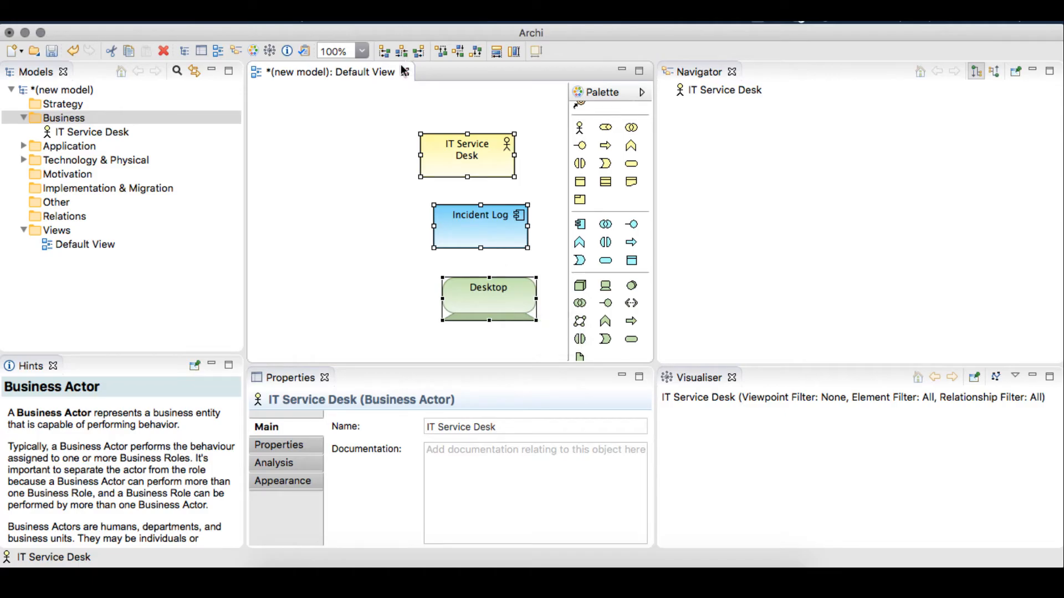
mouse_move(384, 53)
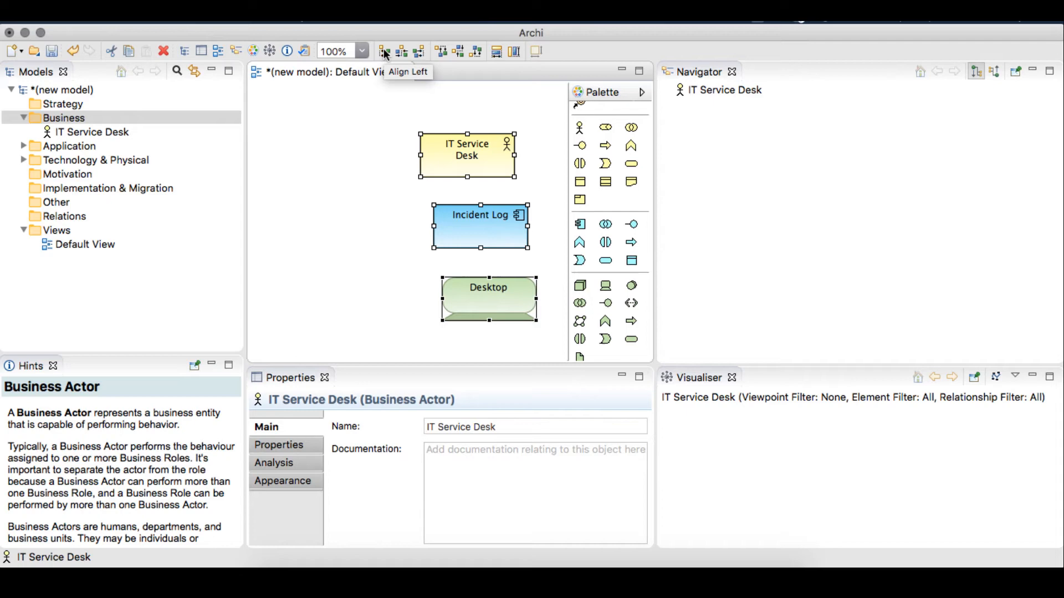
click(382, 51)
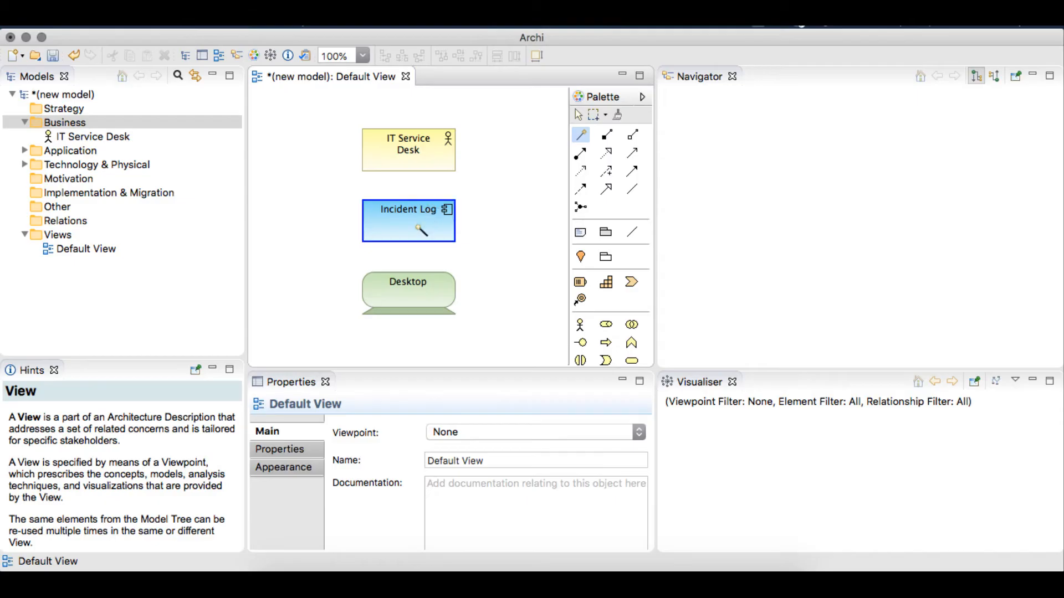
mouse_move(408, 221)
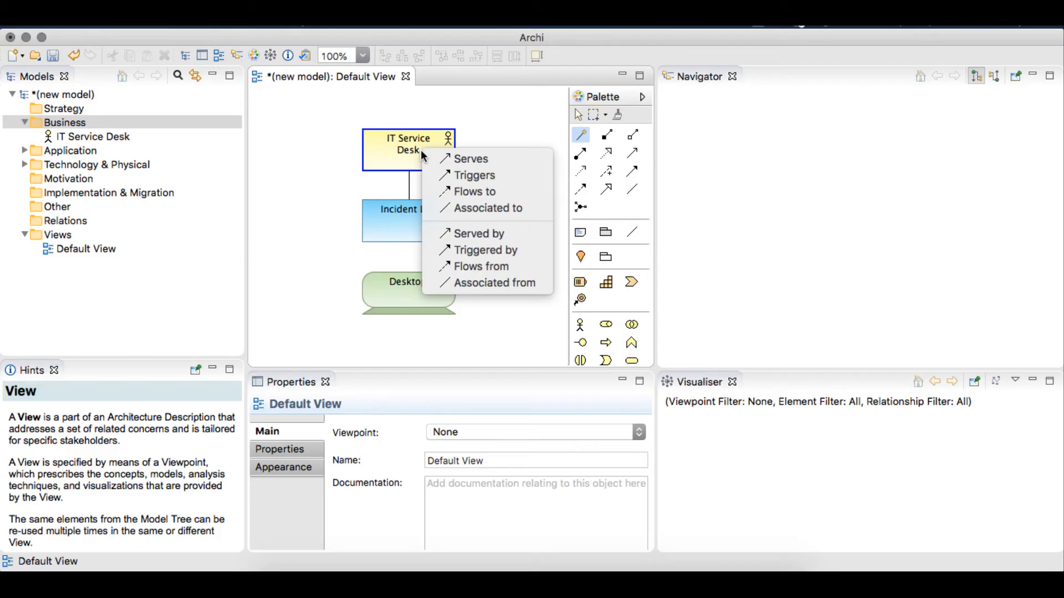
Create a Serves relation from Incident Log to IT Service Desk
click(471, 158)
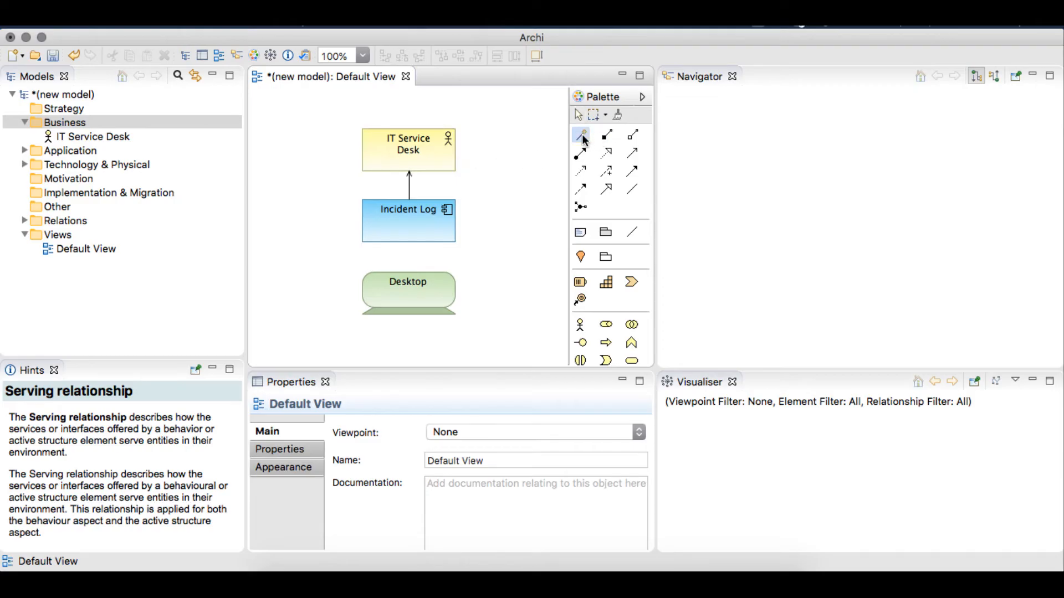
click(408, 292)
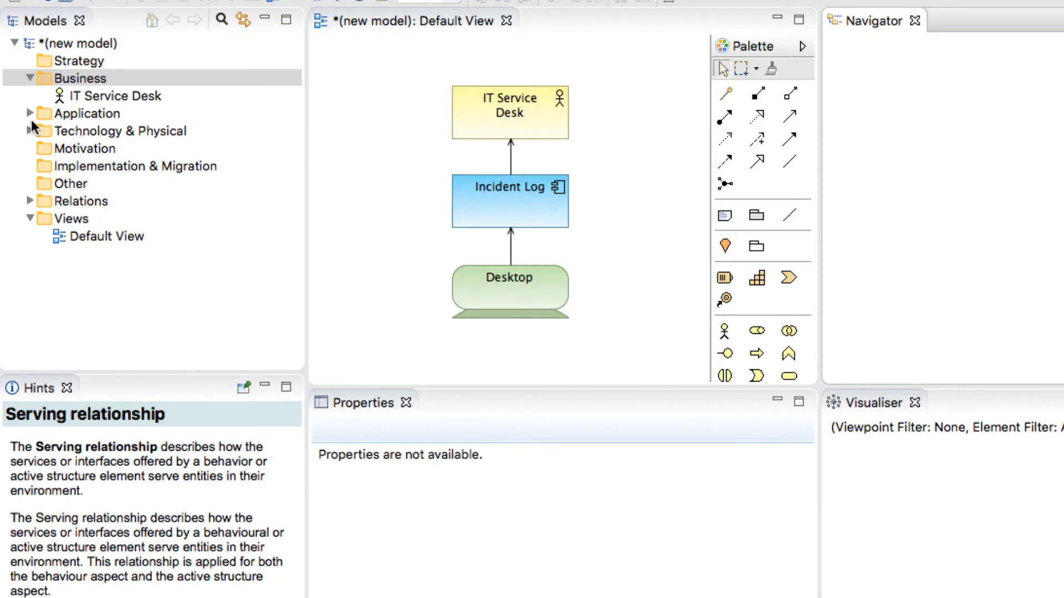
Expand the Application, Technology & Physical and Relations folders in the model tree
click(81, 77)
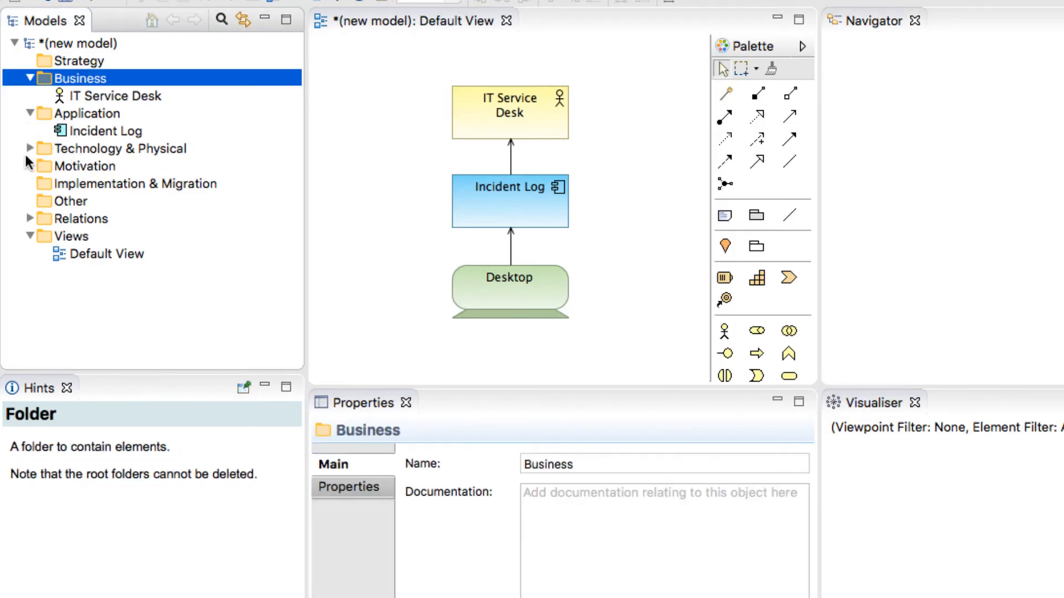
click(31, 149)
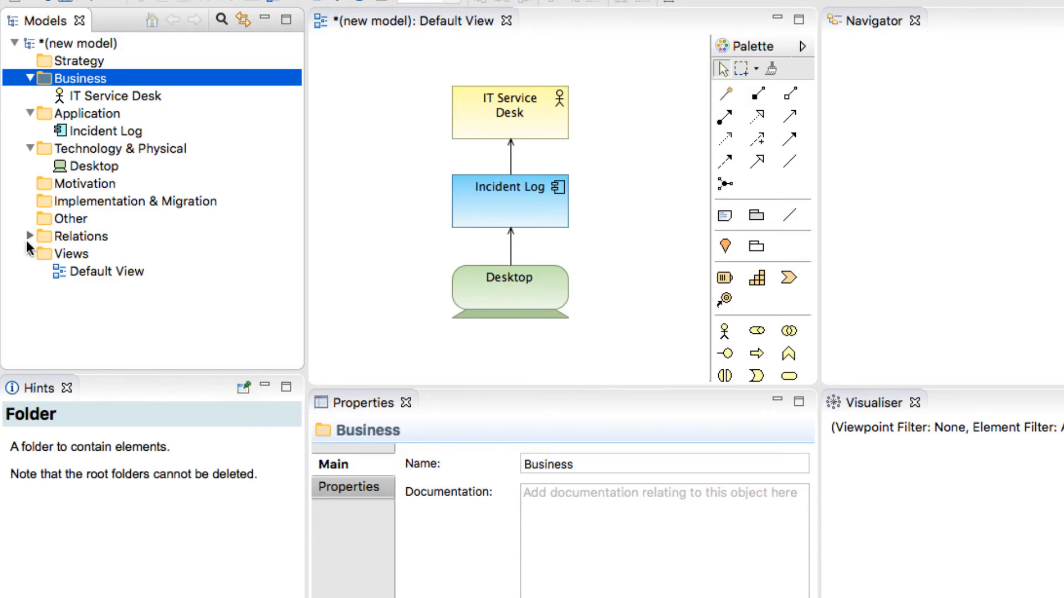
click(30, 236)
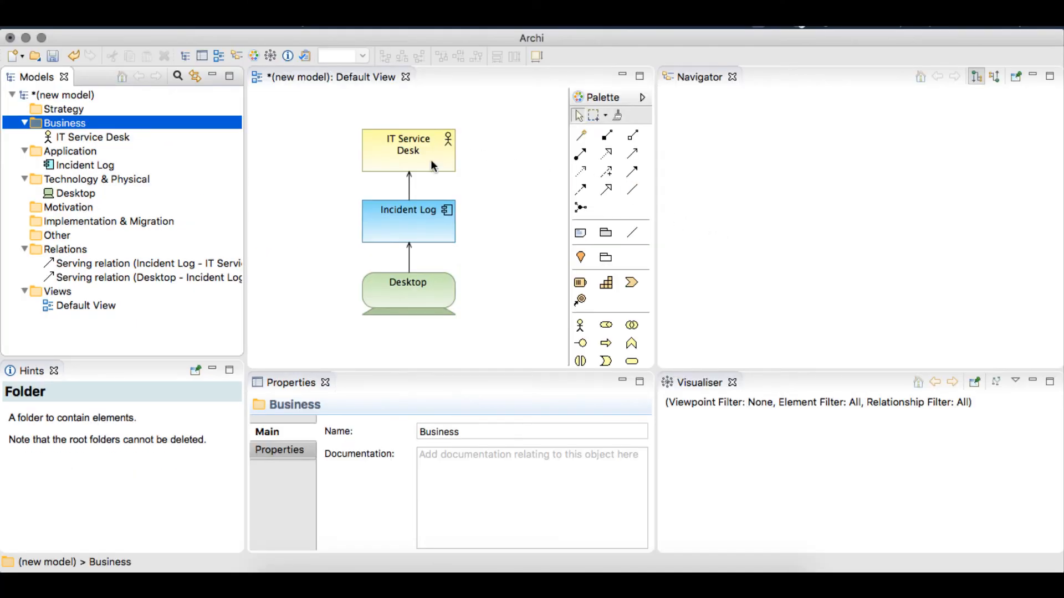
mouse_move(432, 166)
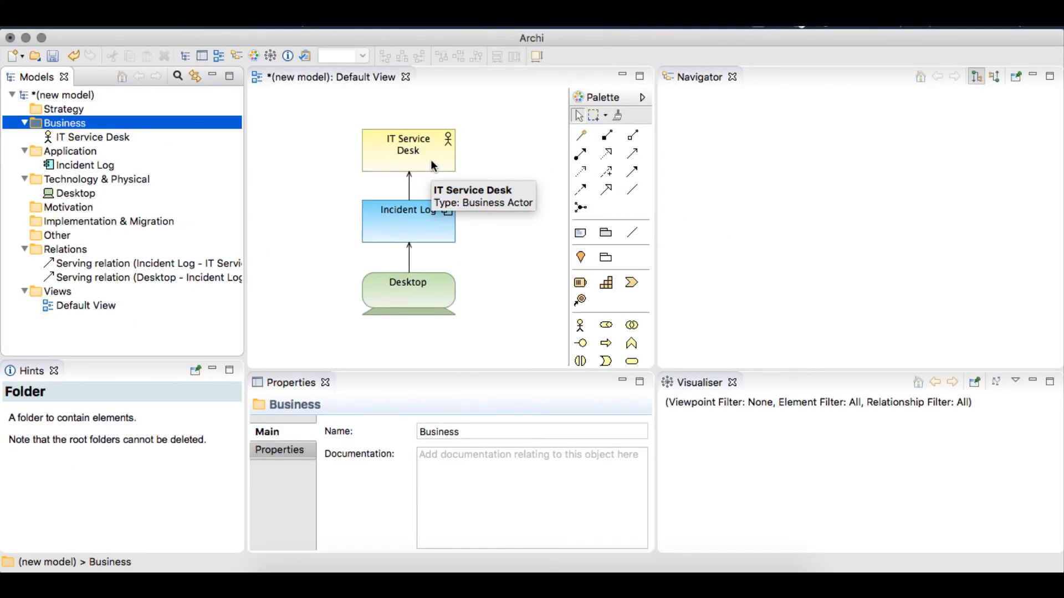
Select the IT Service Desk actor in the diagram so the Visualiser shows its node
click(408, 144)
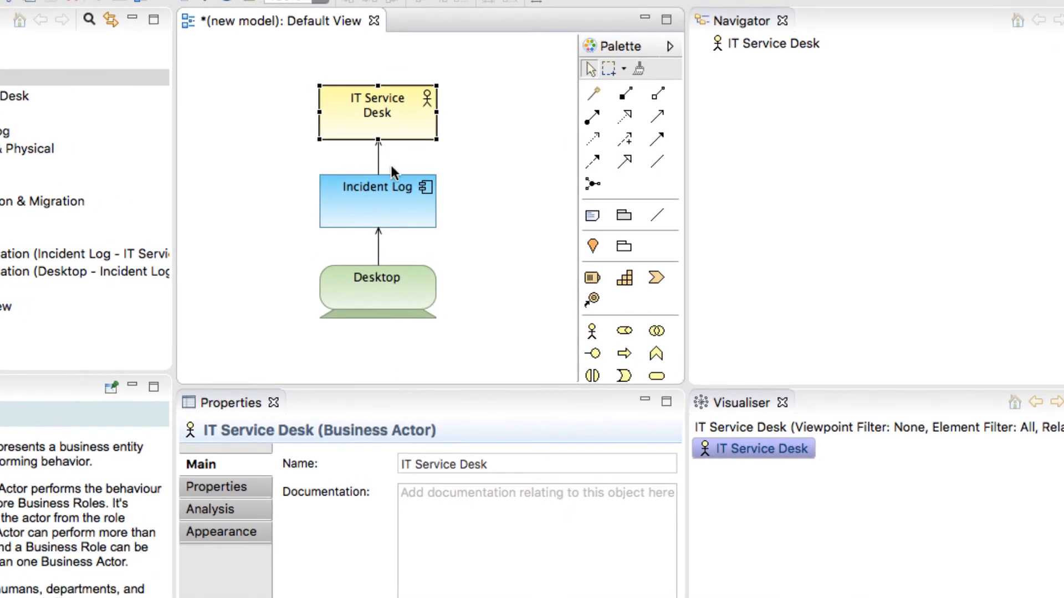
click(377, 201)
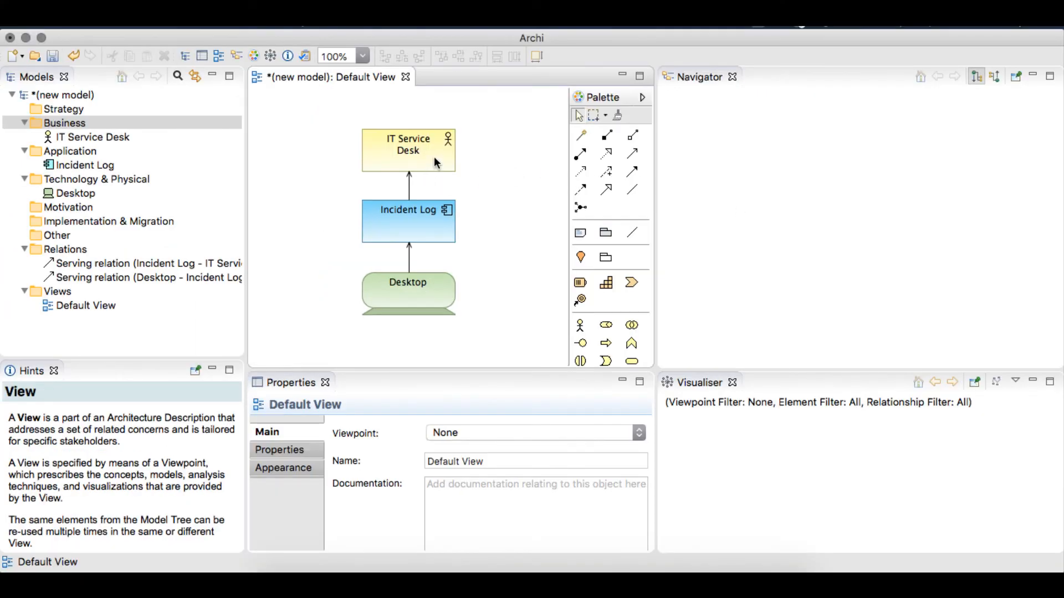
click(408, 144)
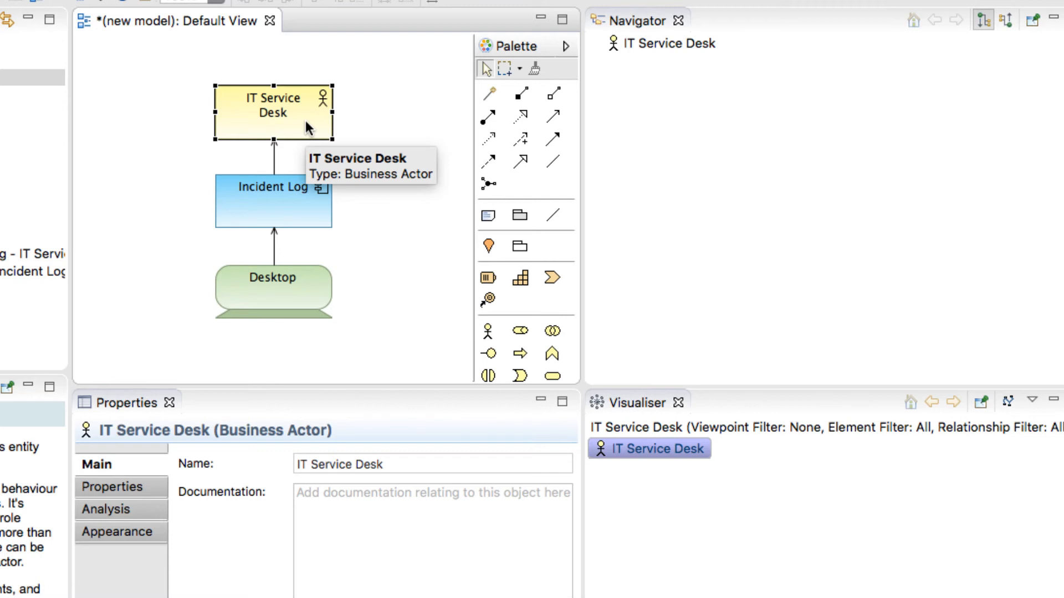
click(273, 201)
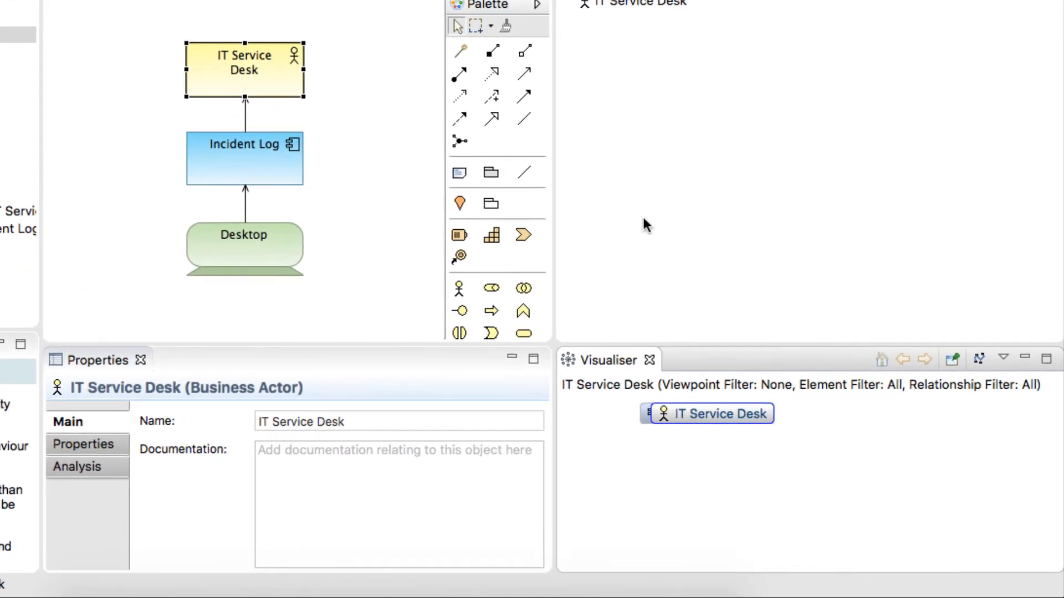
mouse_move(684, 402)
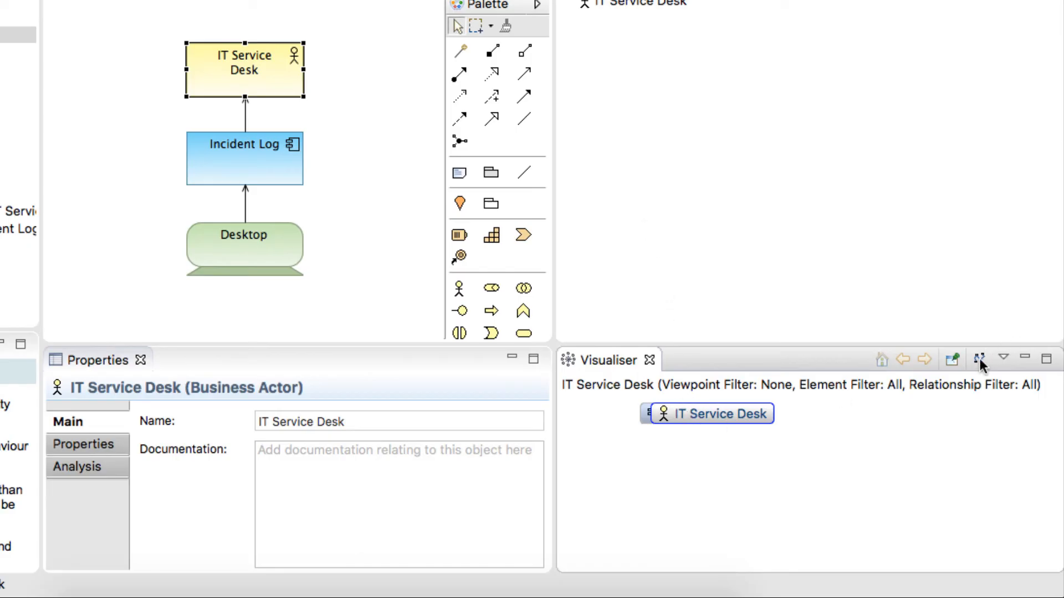
mouse_move(980, 364)
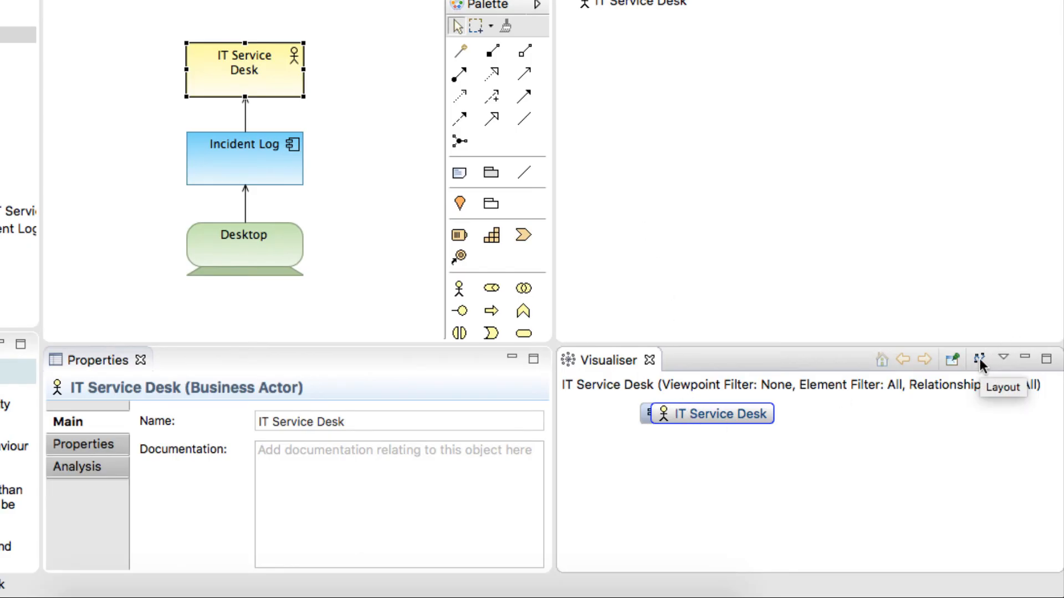
Re-lay out the Visualiser graph and centre it on Incident Log
click(982, 358)
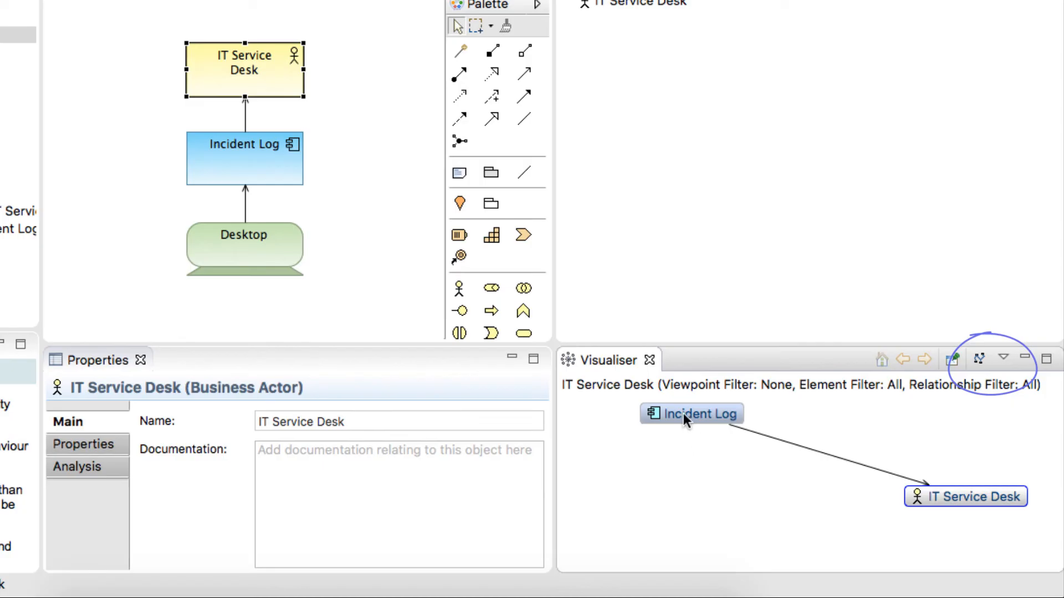
mouse_move(690, 420)
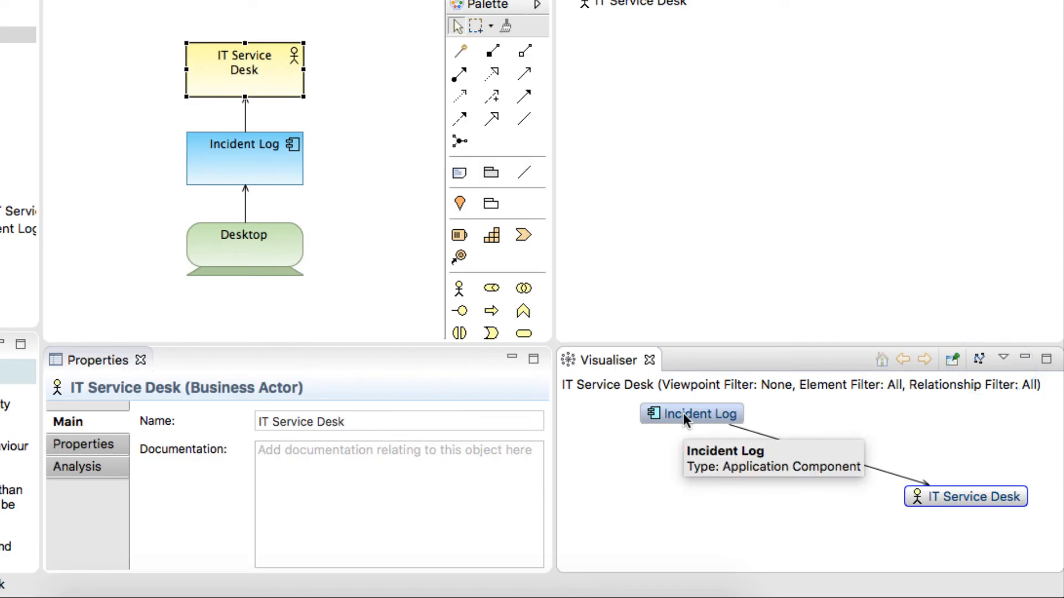
click(689, 414)
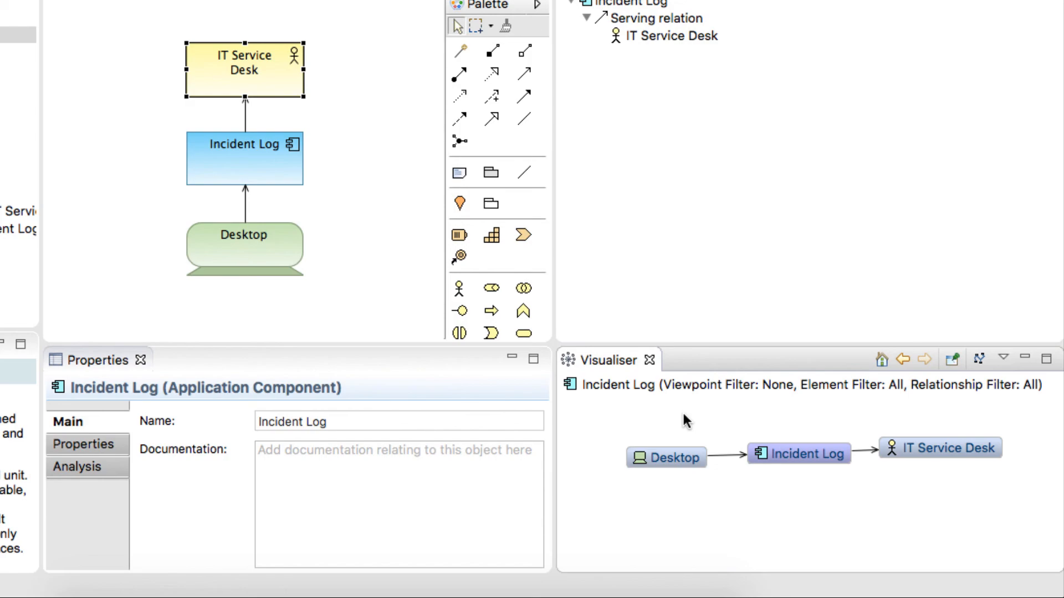